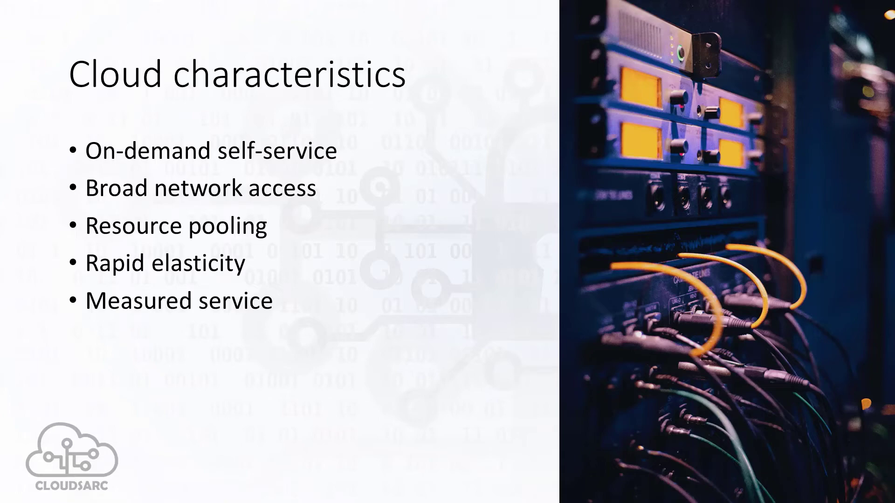
key(right)
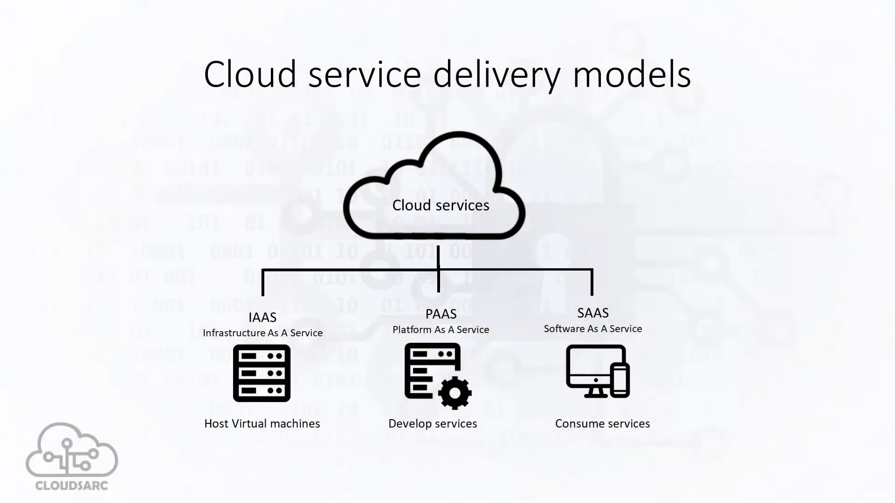